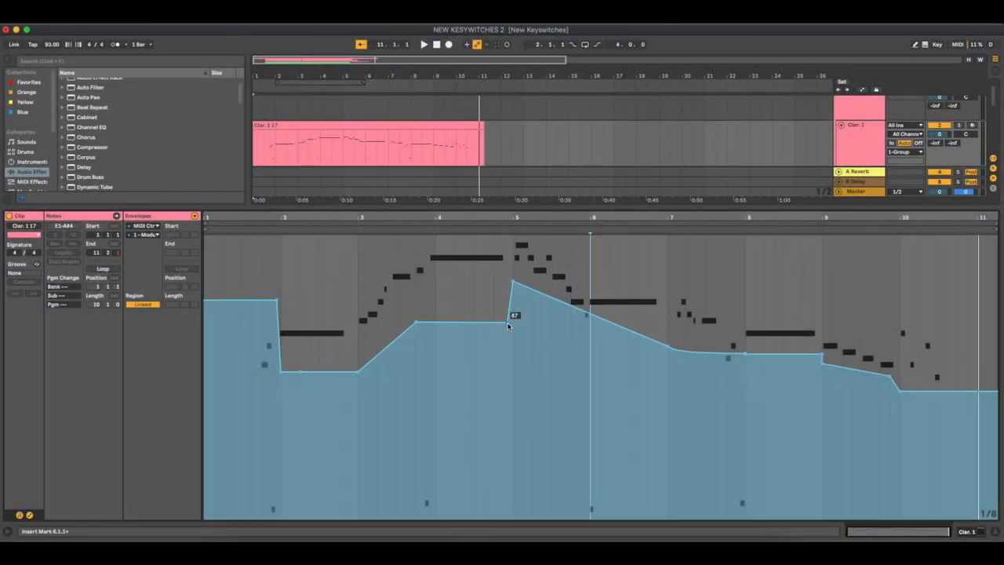
Raise the mod wheel (CC1) envelope breakpoint at bar 5 to 106 for the crescendo peak
drag(513, 315, 515, 274)
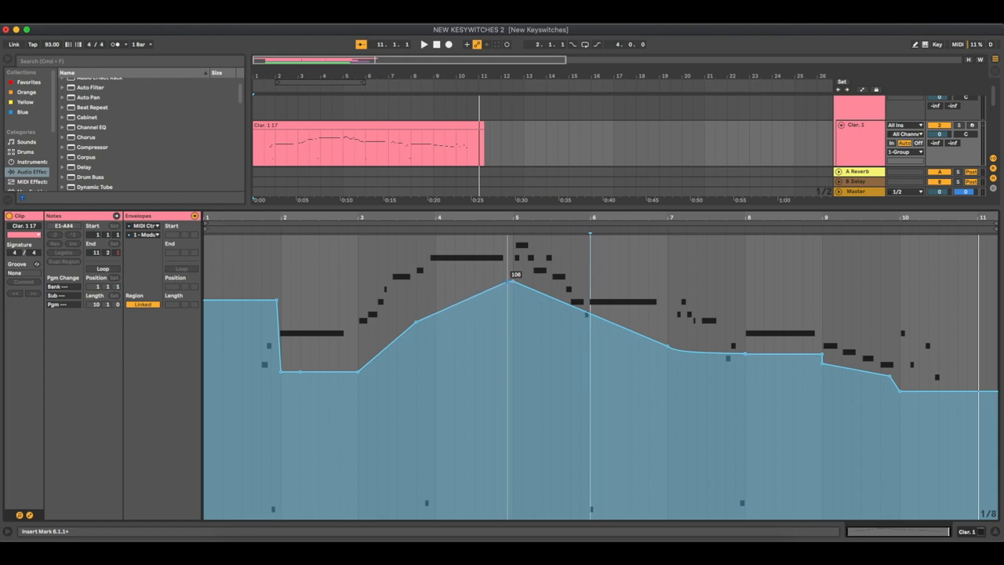